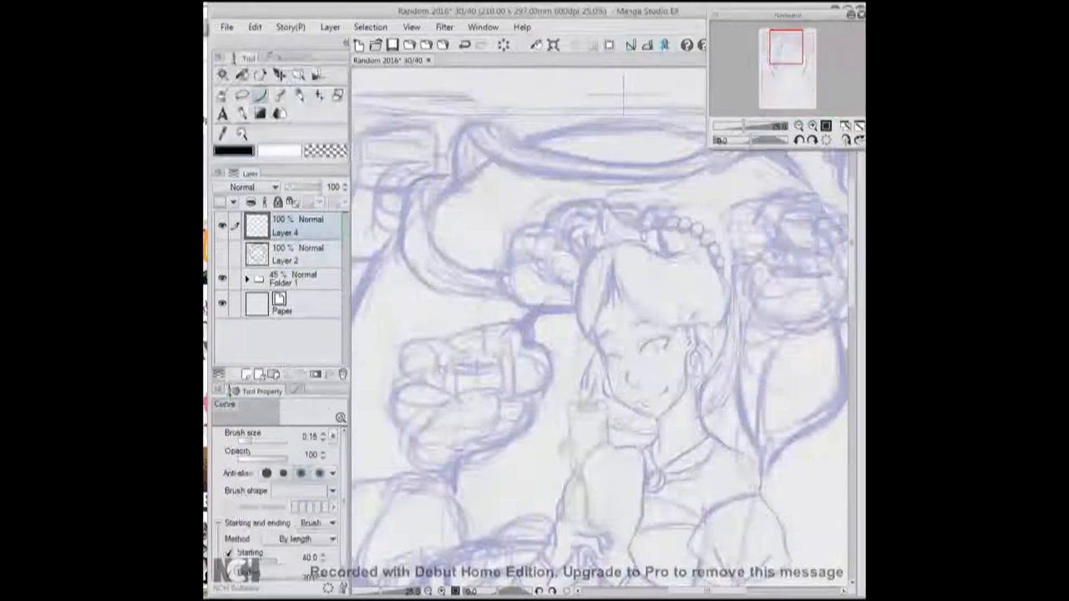
- Ink a long sweeping black vine stem curve above the princess's head on Layer 4
left_click_drag(393, 275, 743, 192)
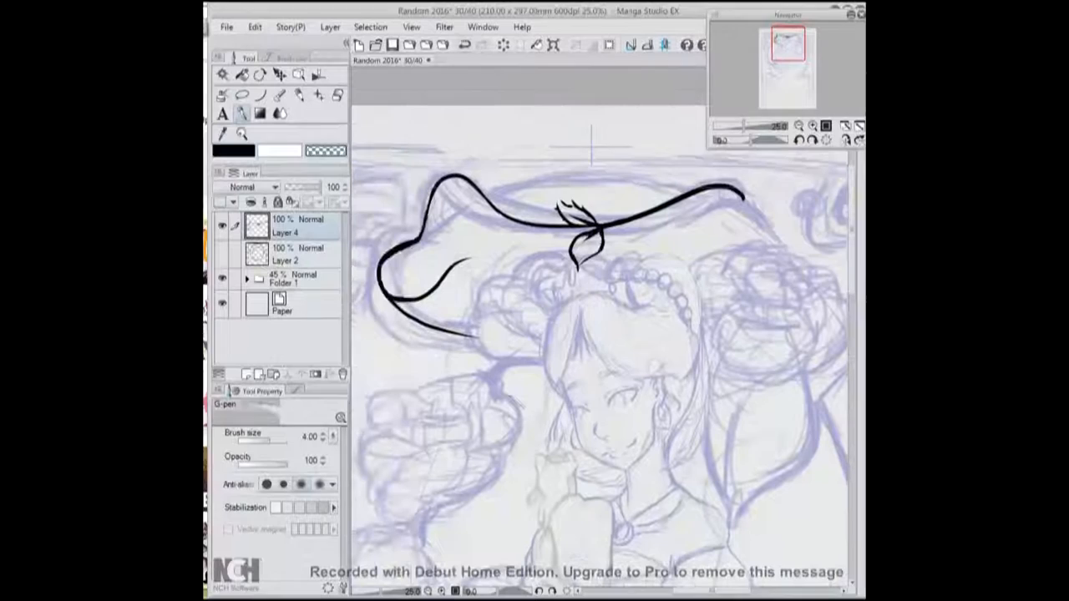
- Draw small black leaves and a five-petal flower along the vine with the G-pen at size 4
left_click_drag(476, 167, 463, 258)
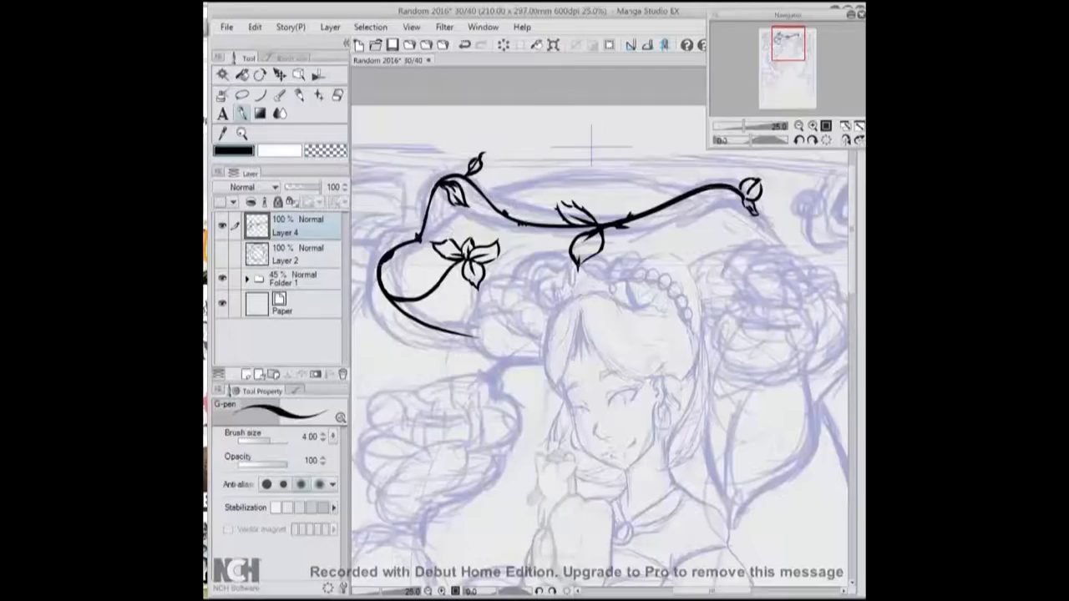